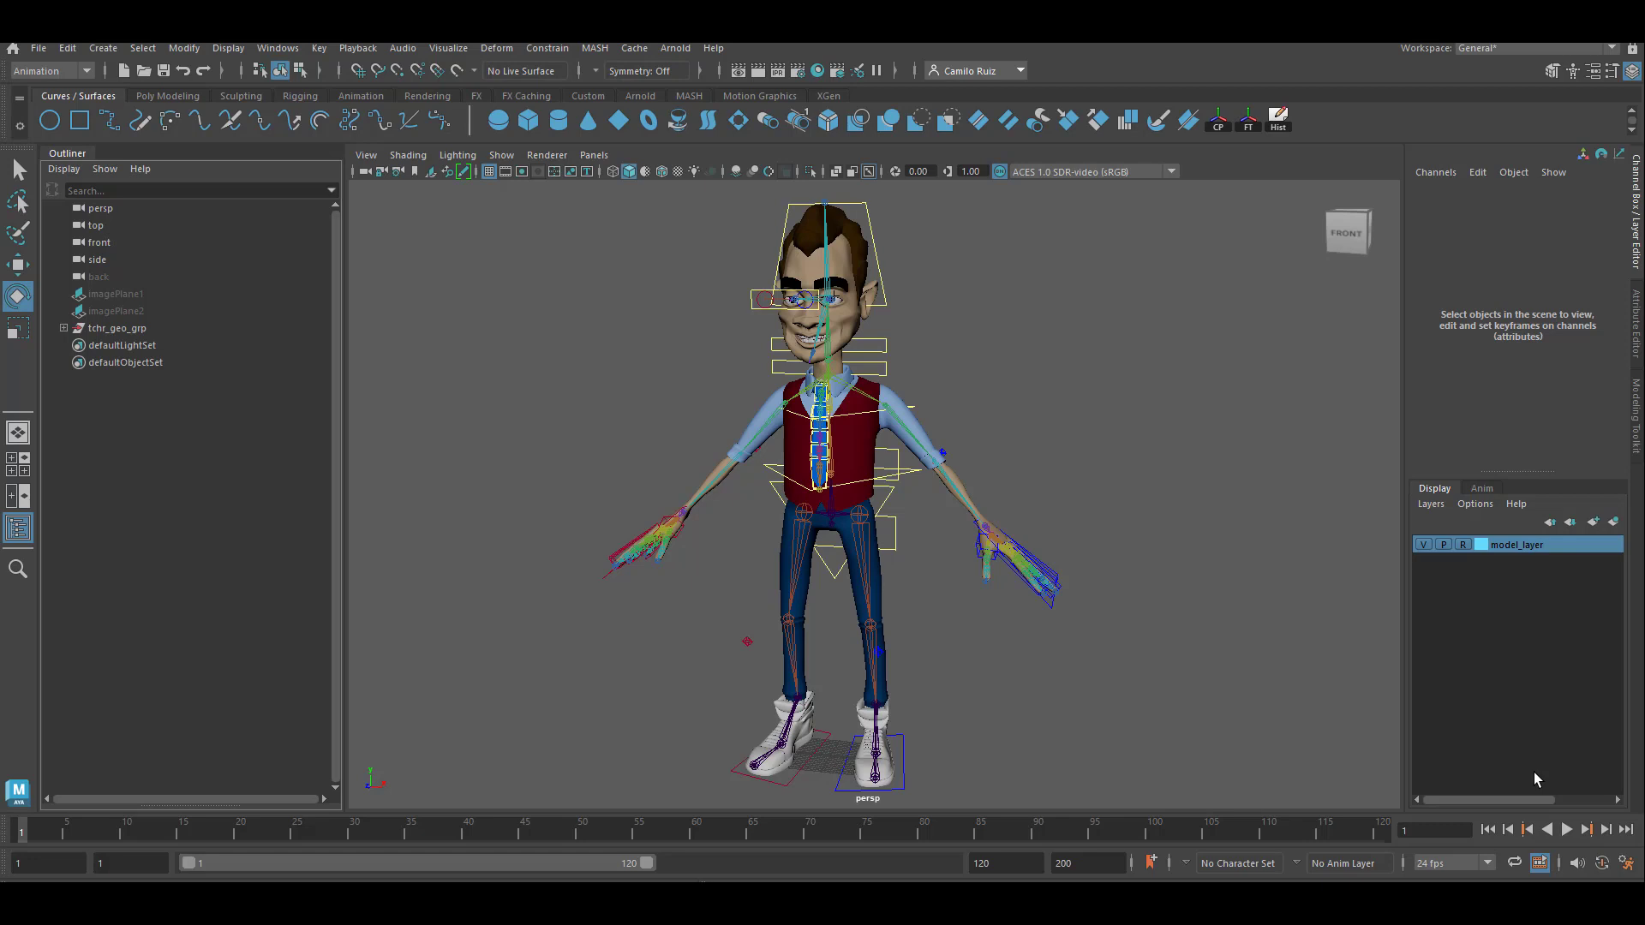
mouse_move(1079, 676)
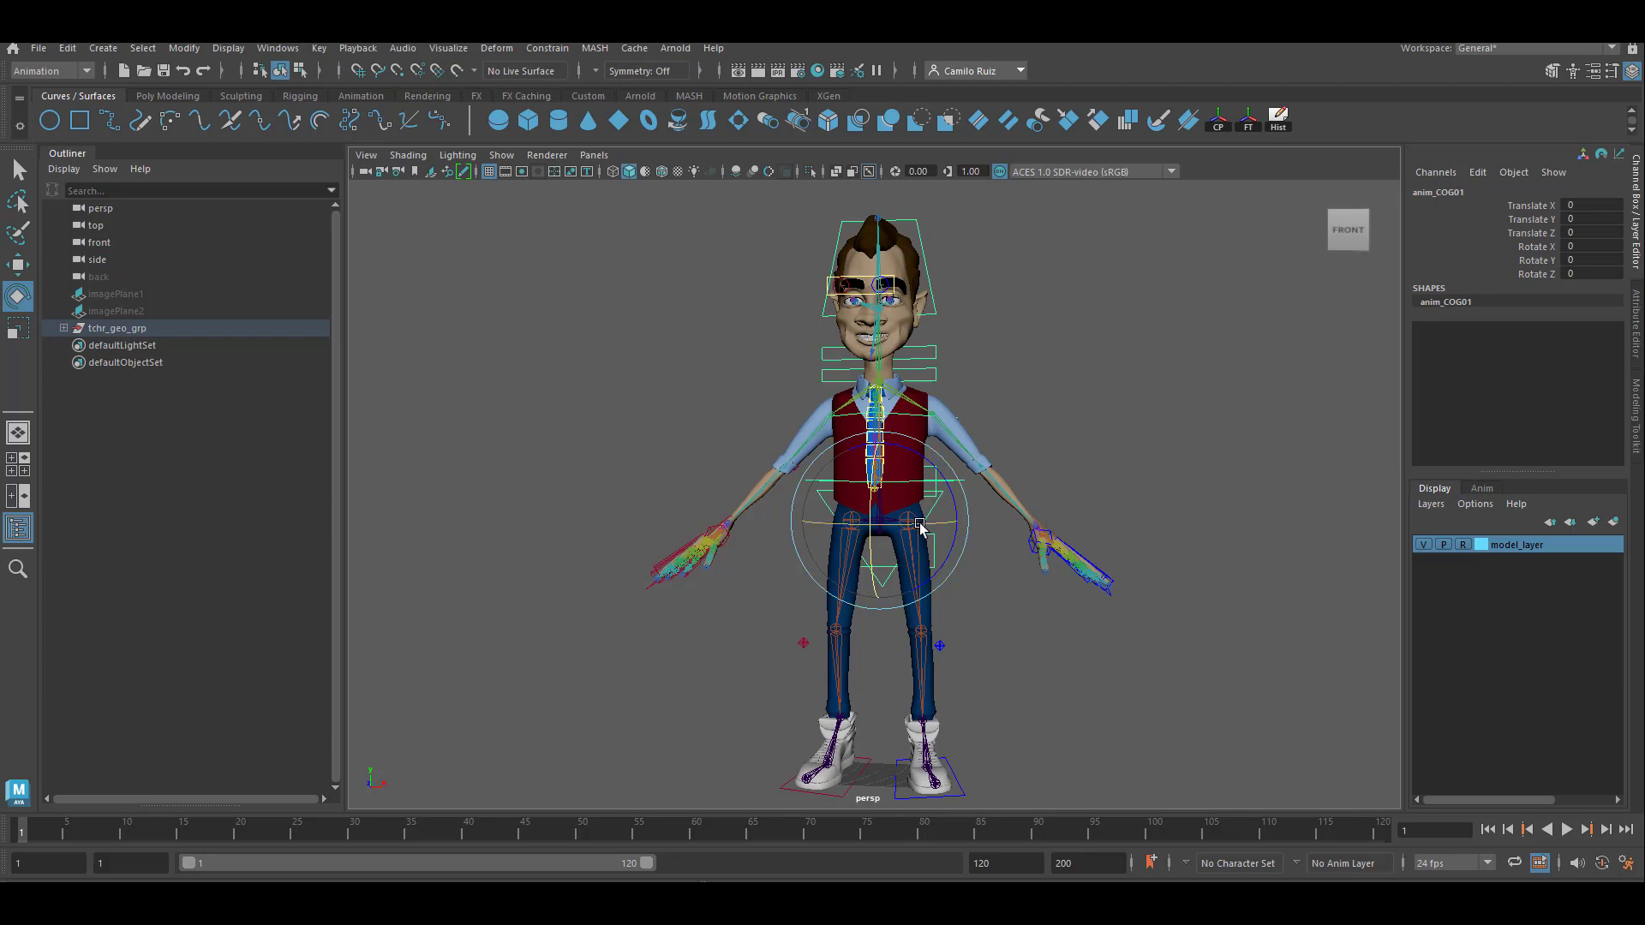
Step: Expand tchr_geo_grp, select skeleton01 and turn its Visibility off so only geometry and controls show
click(63, 327)
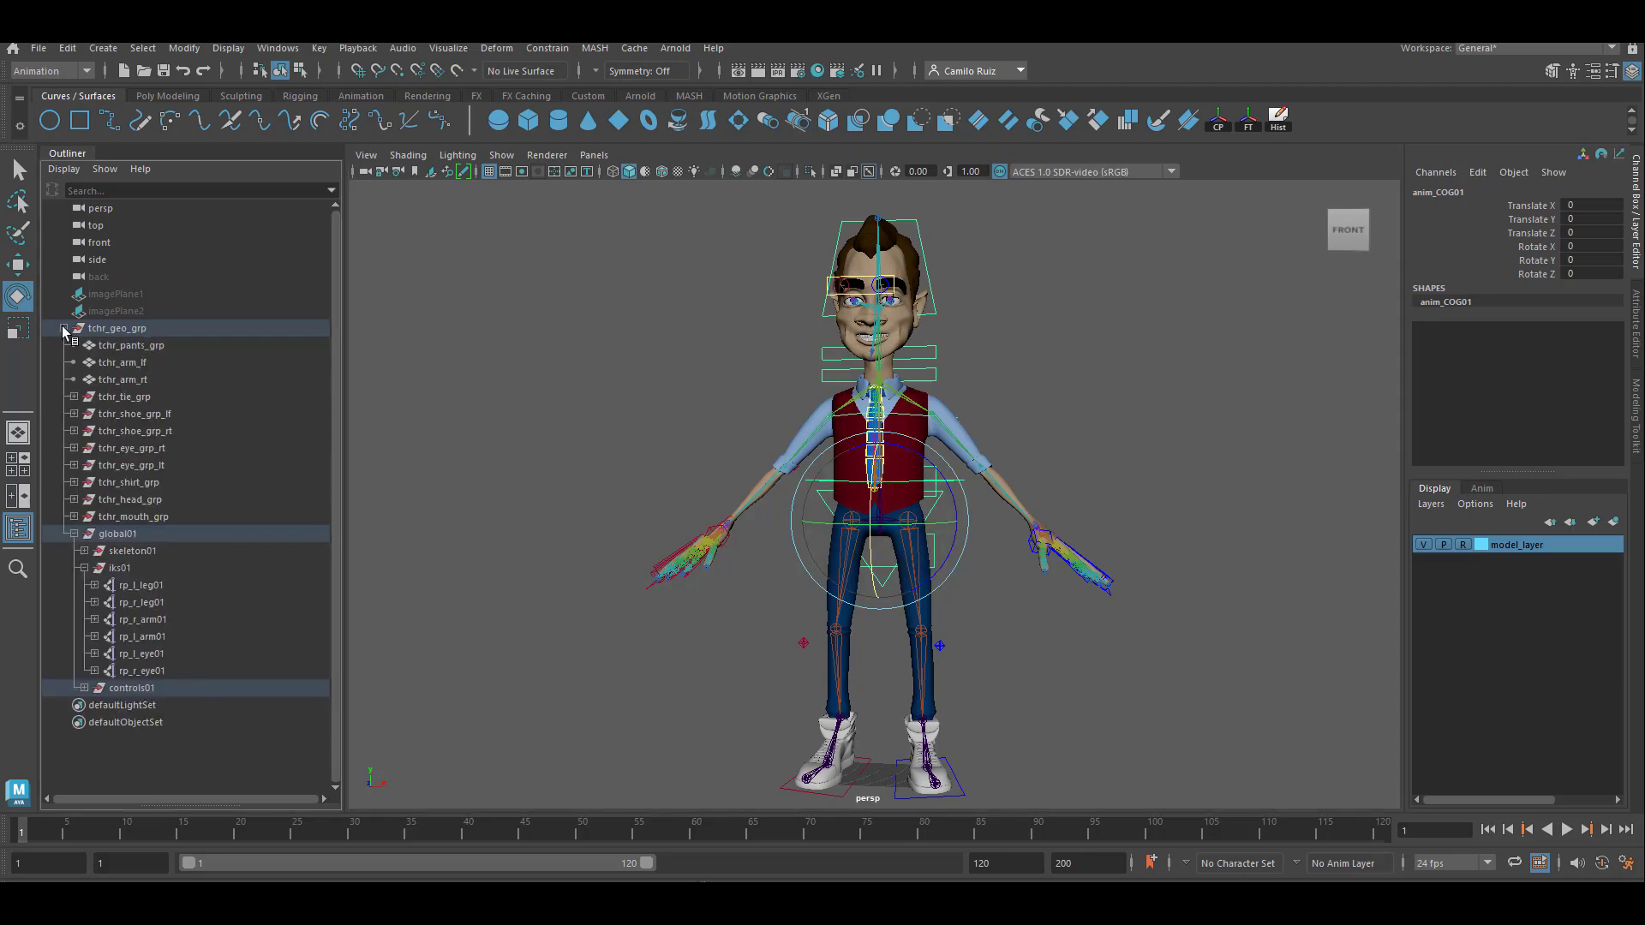
click(132, 550)
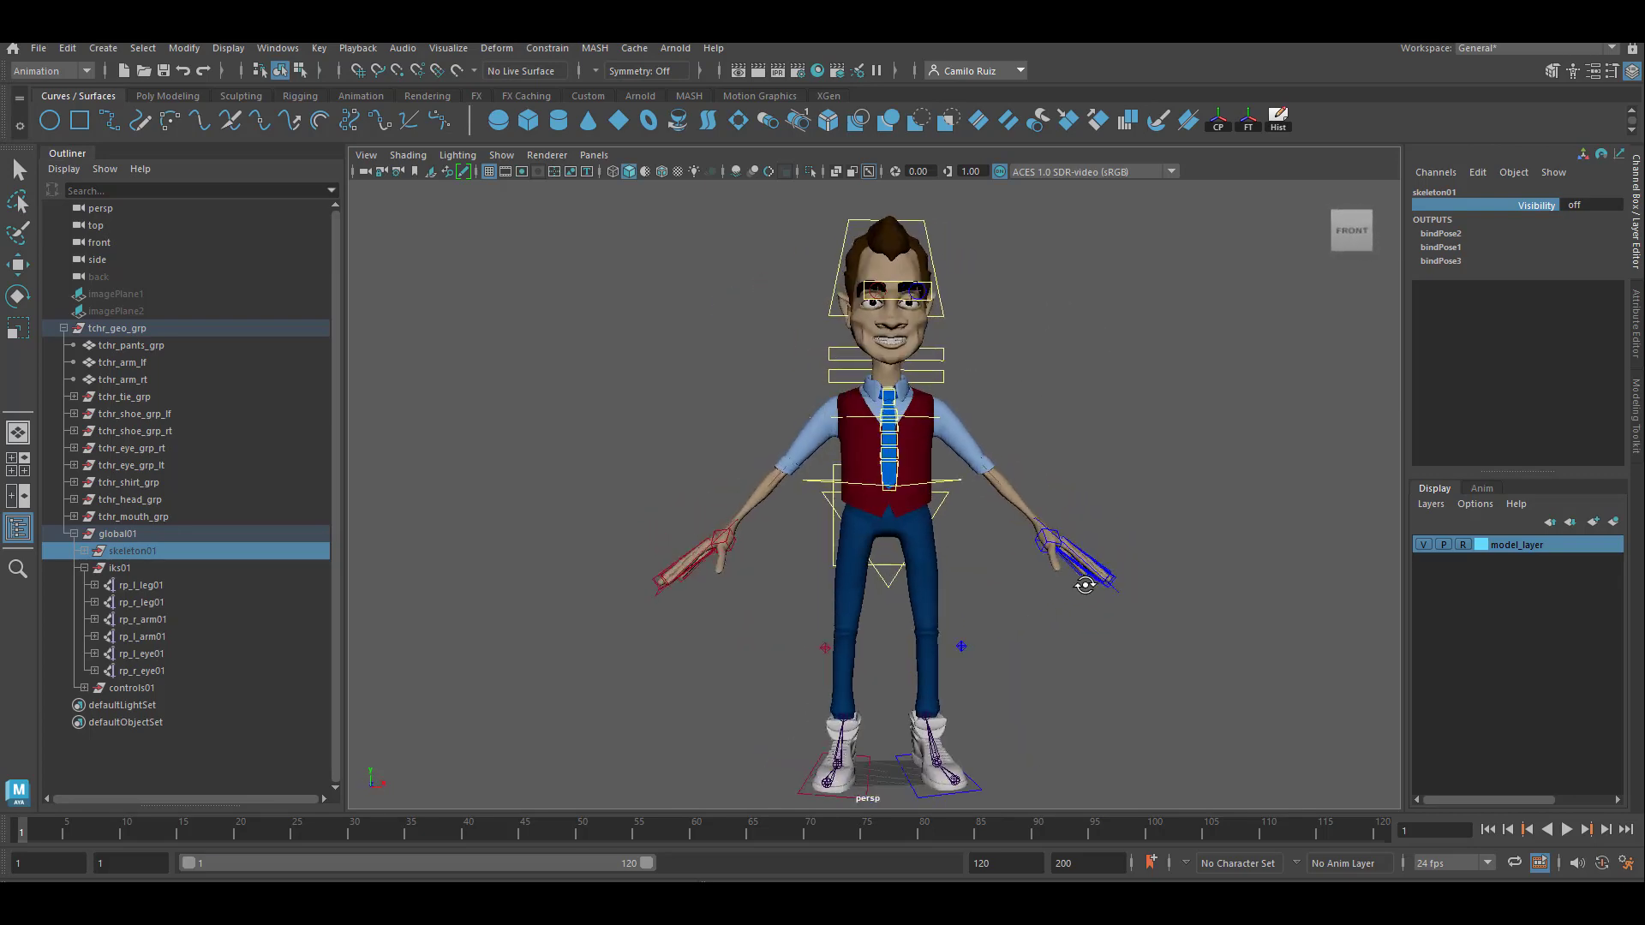
drag(1086, 584, 997, 587)
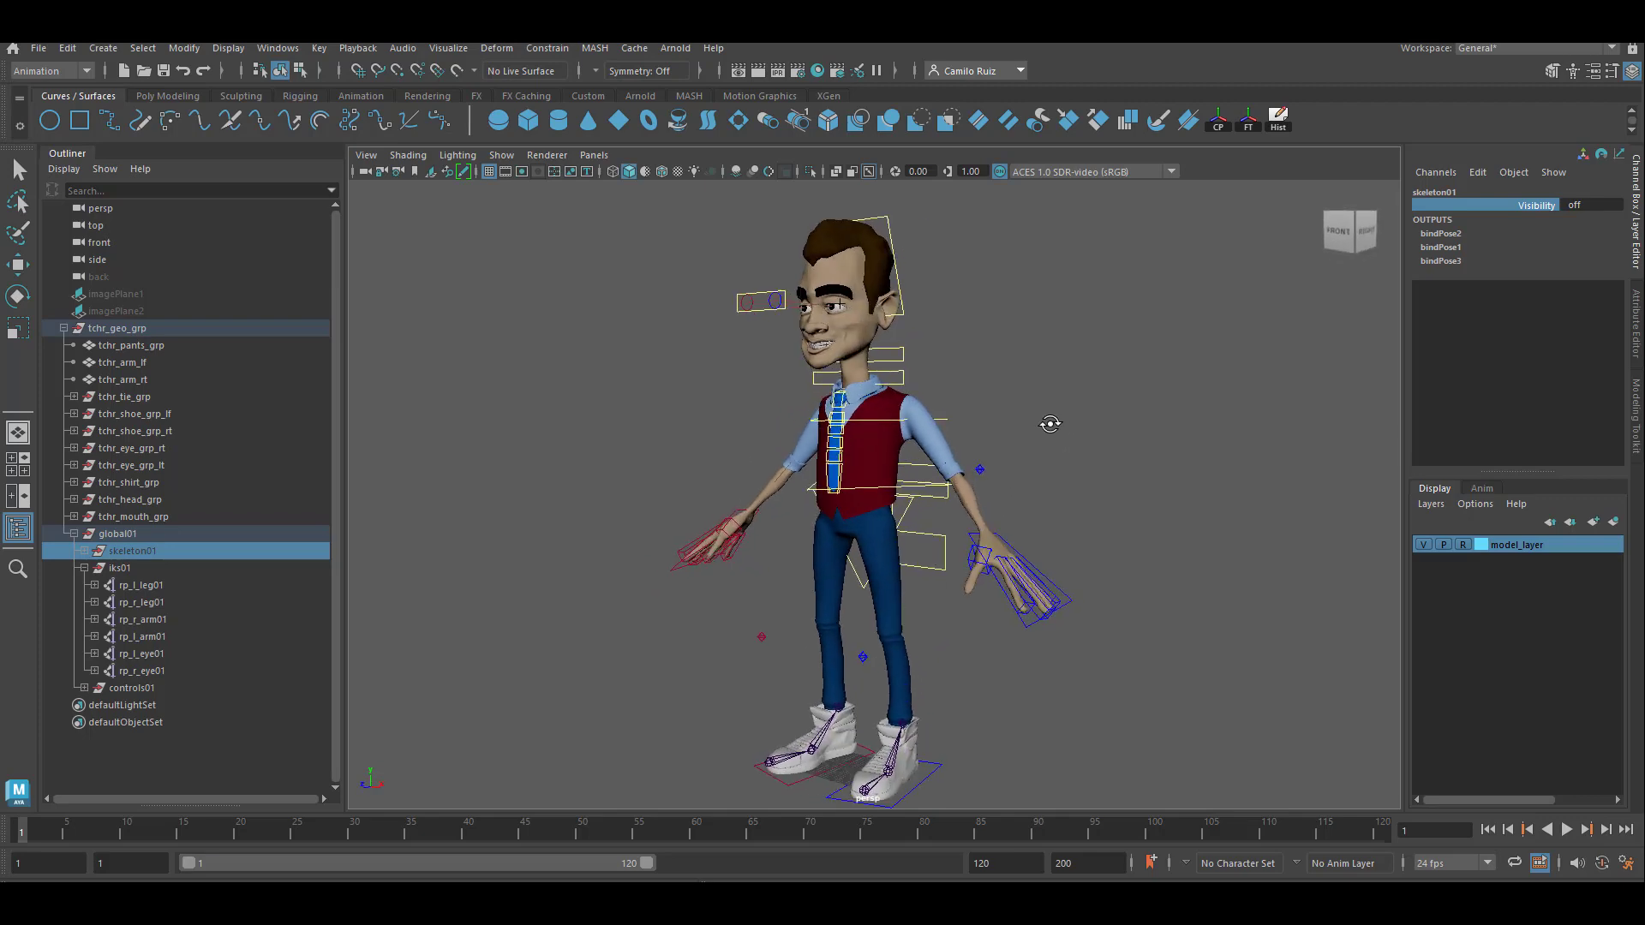
click(120, 567)
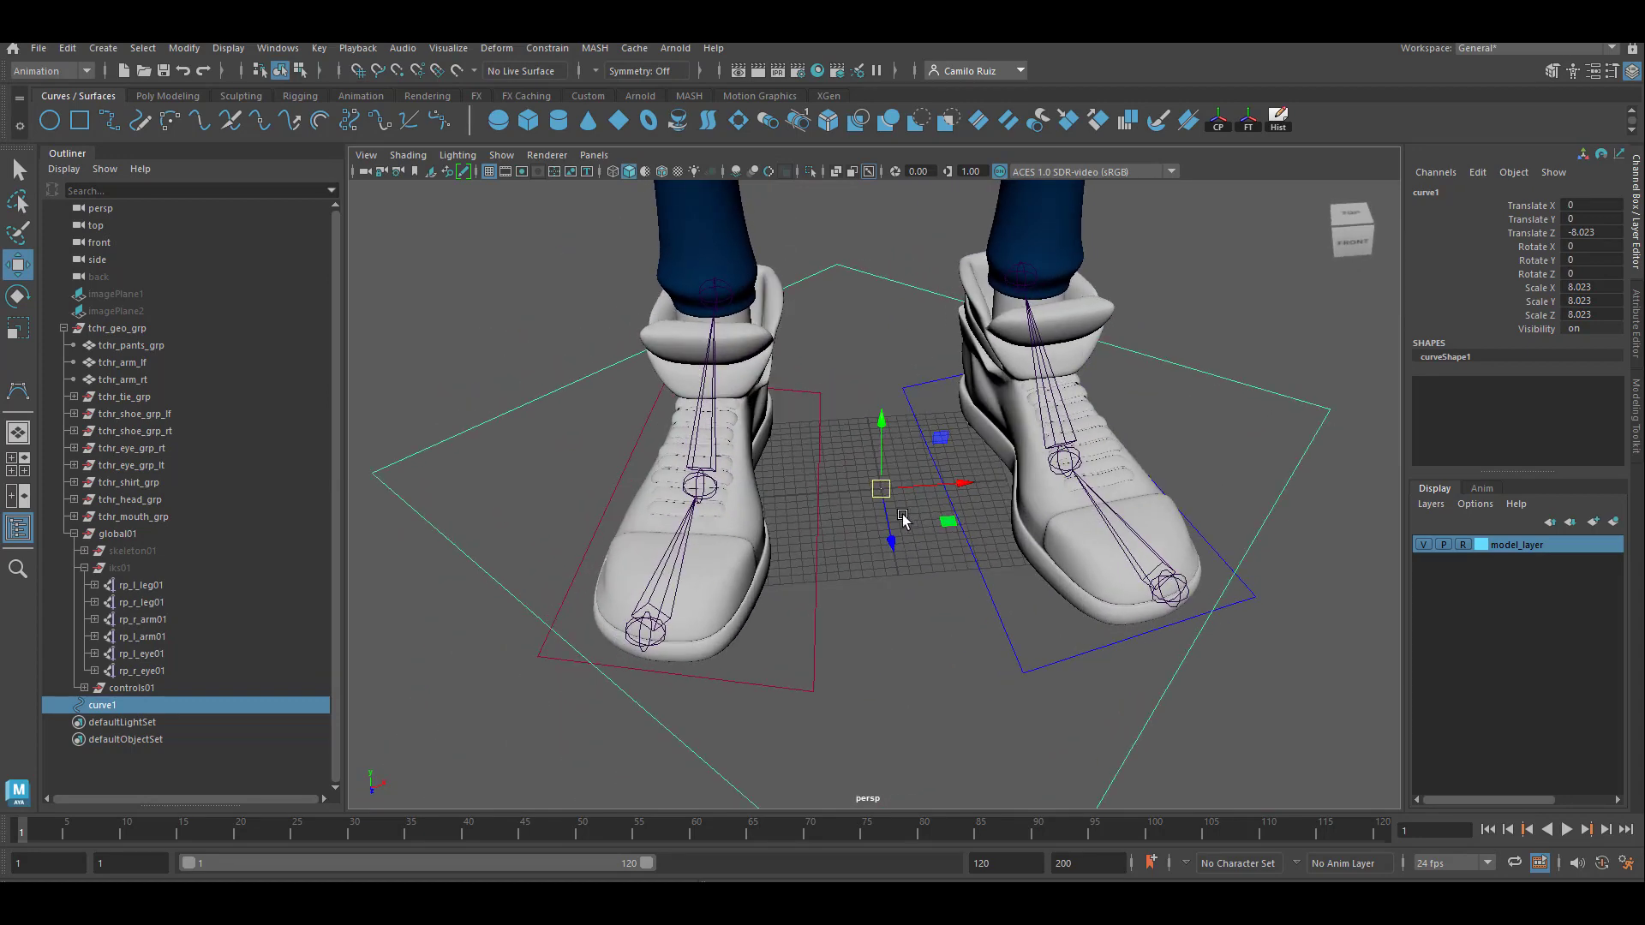
Step: Zoom the view around the feet while sizing the NURBS square ground curve
scroll(down, 3)
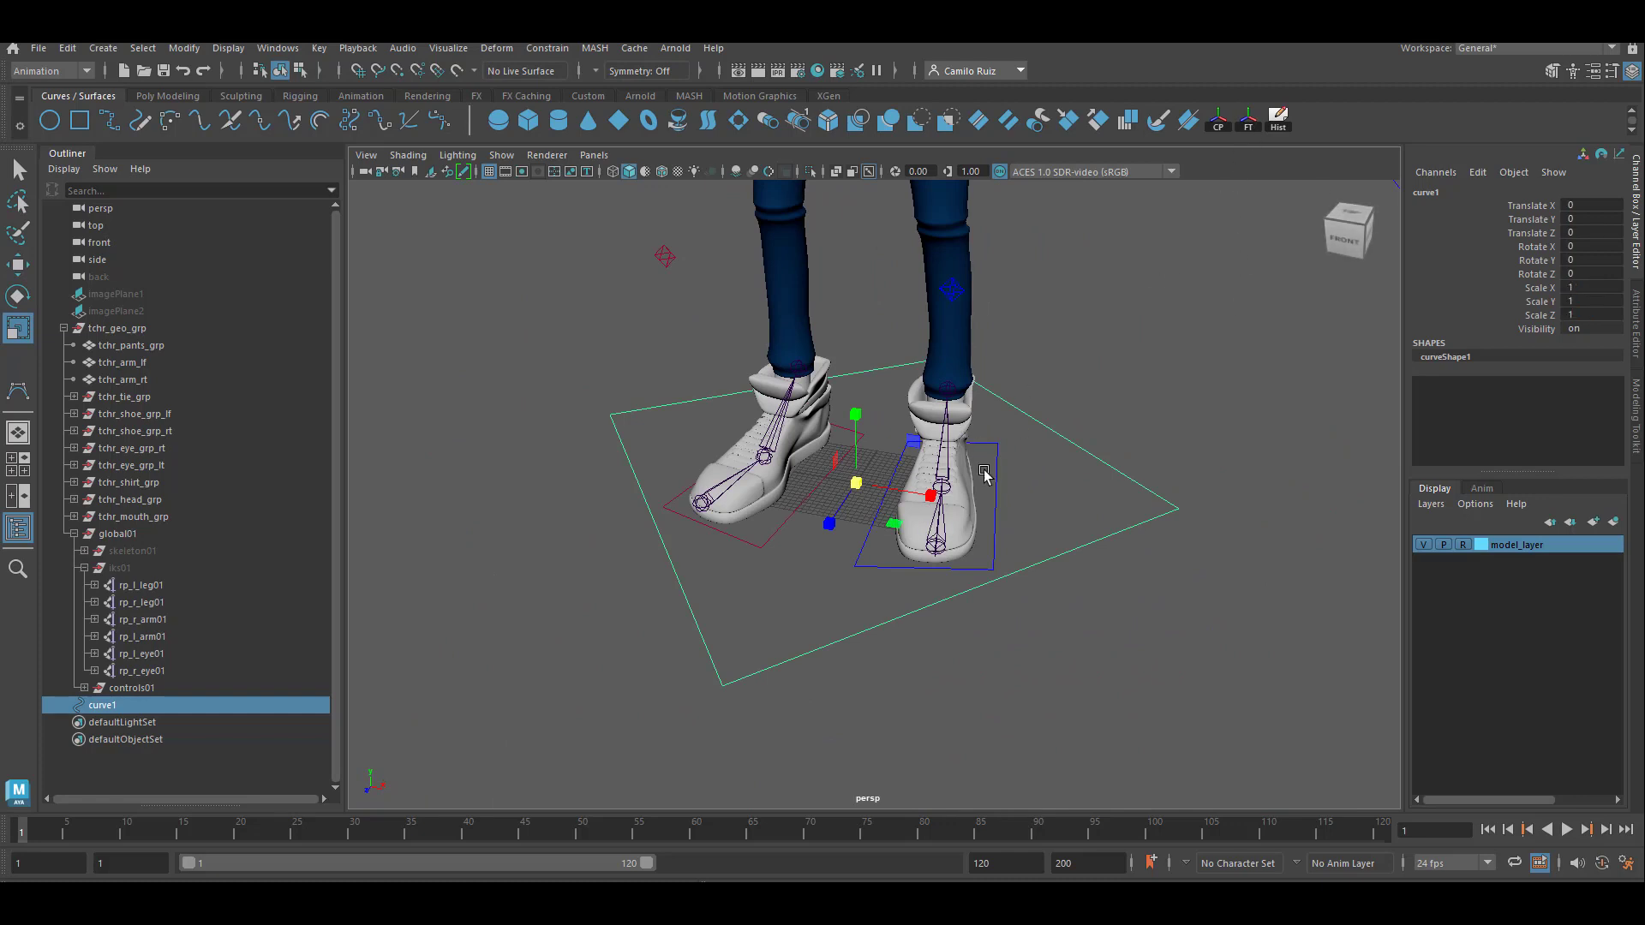
mouse_move(207, 543)
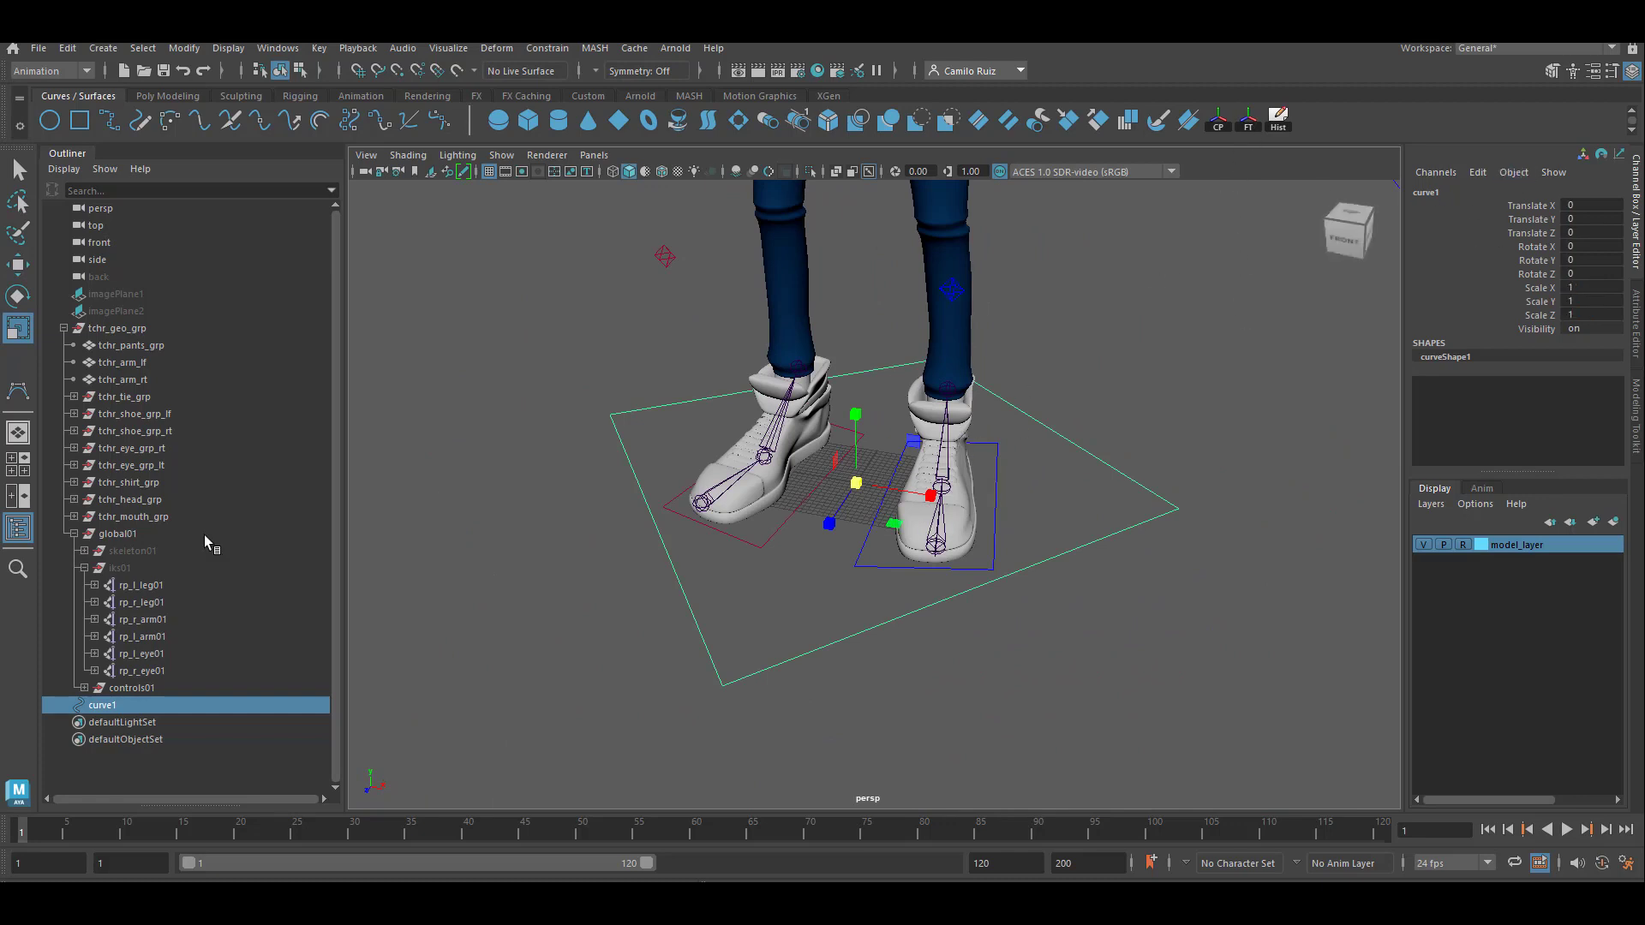
Step: Rename curve1 to anim_global01 and lock-and-hide its Visibility channel
double_click(103, 704)
text(anim_global01)
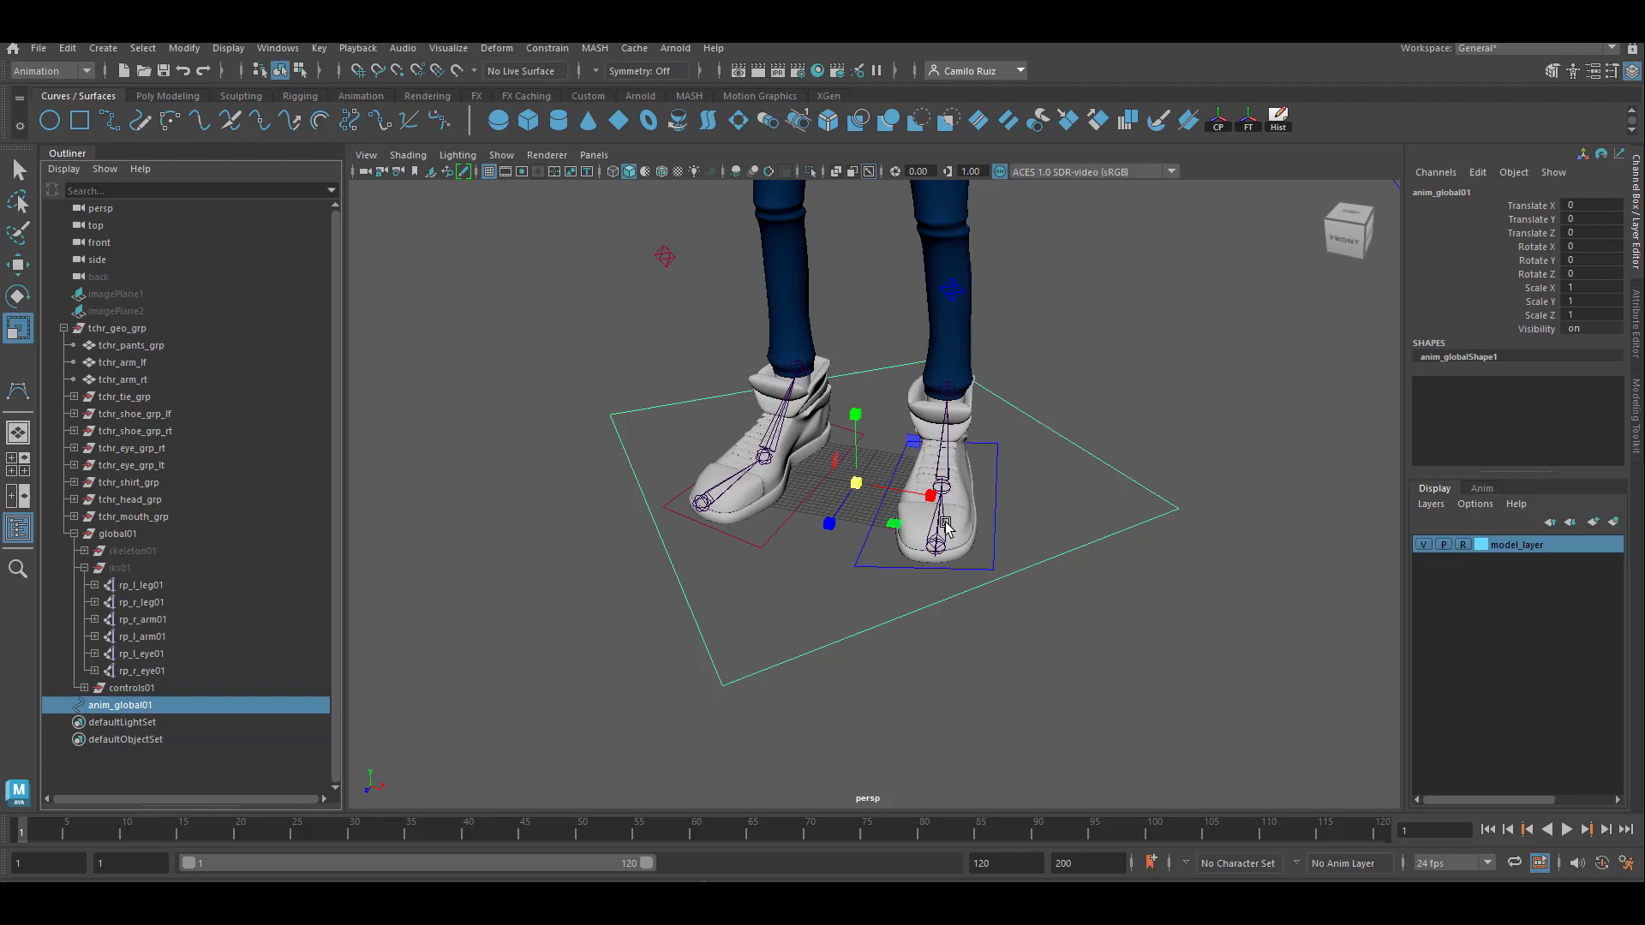
mouse_move(1541, 329)
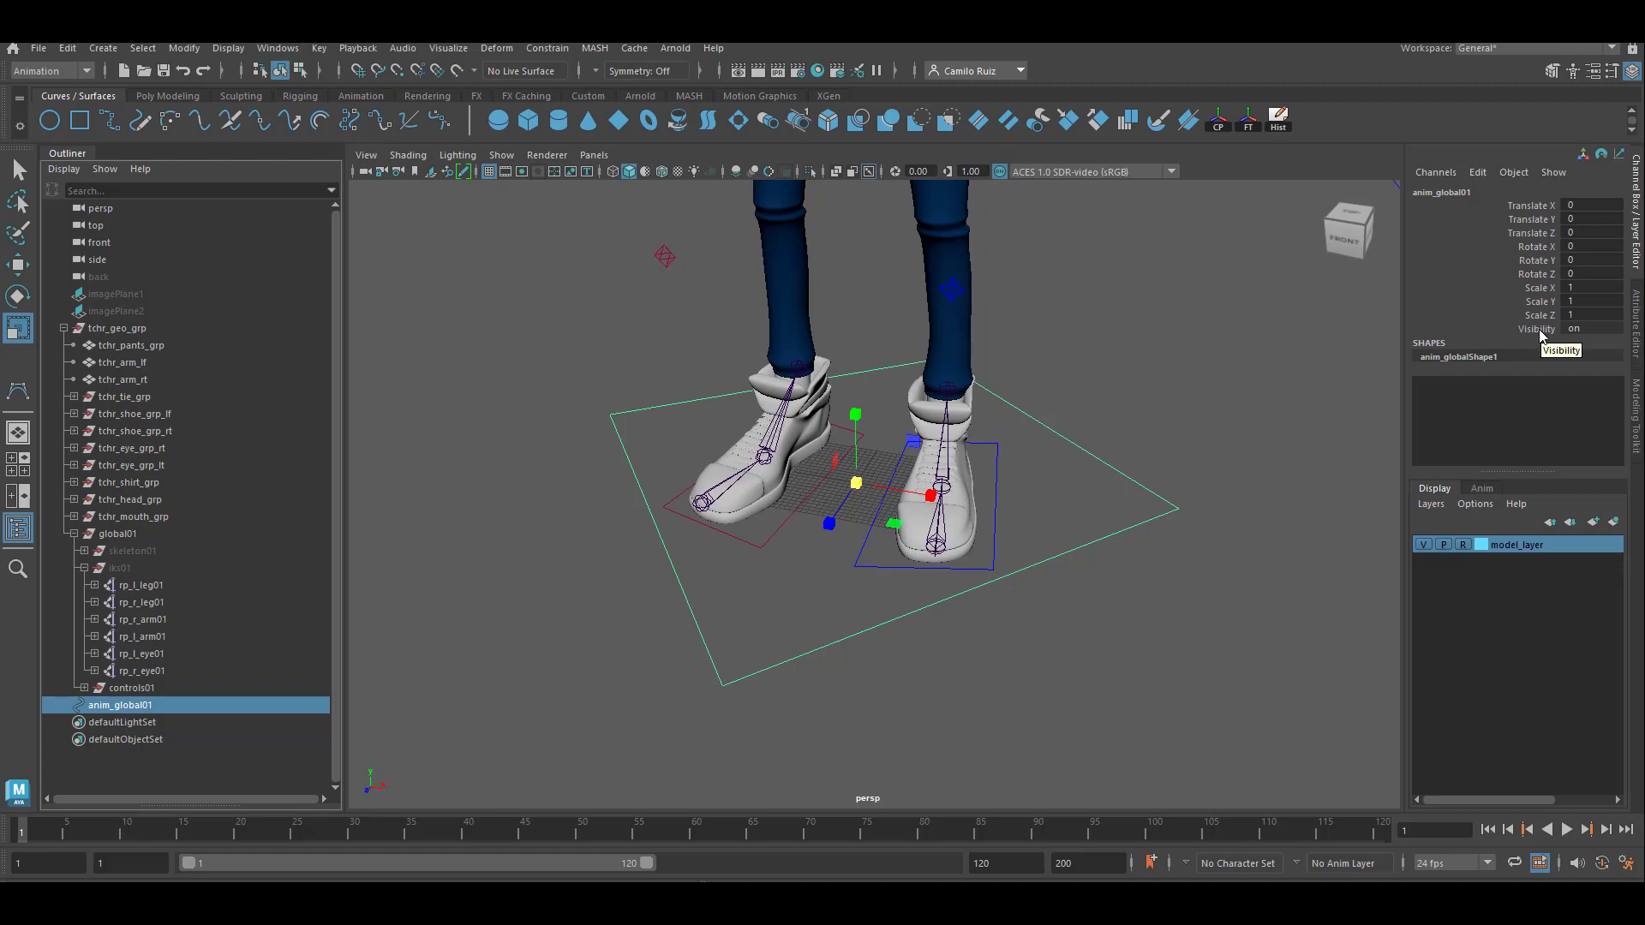
right_click(1537, 329)
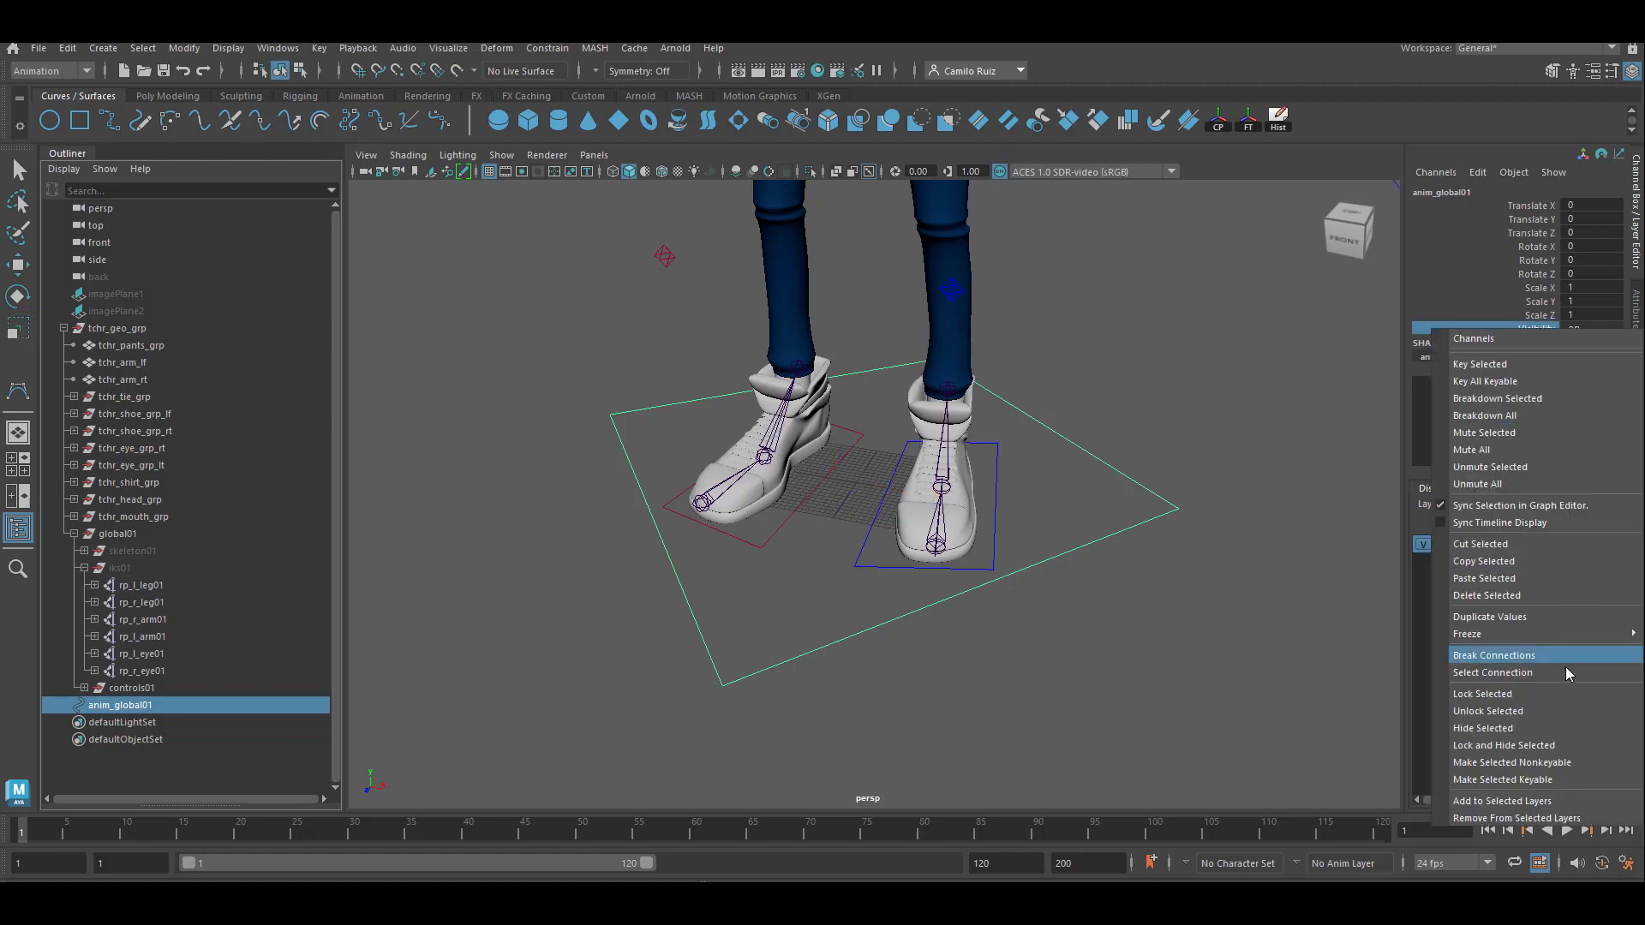
mouse_move(1552, 709)
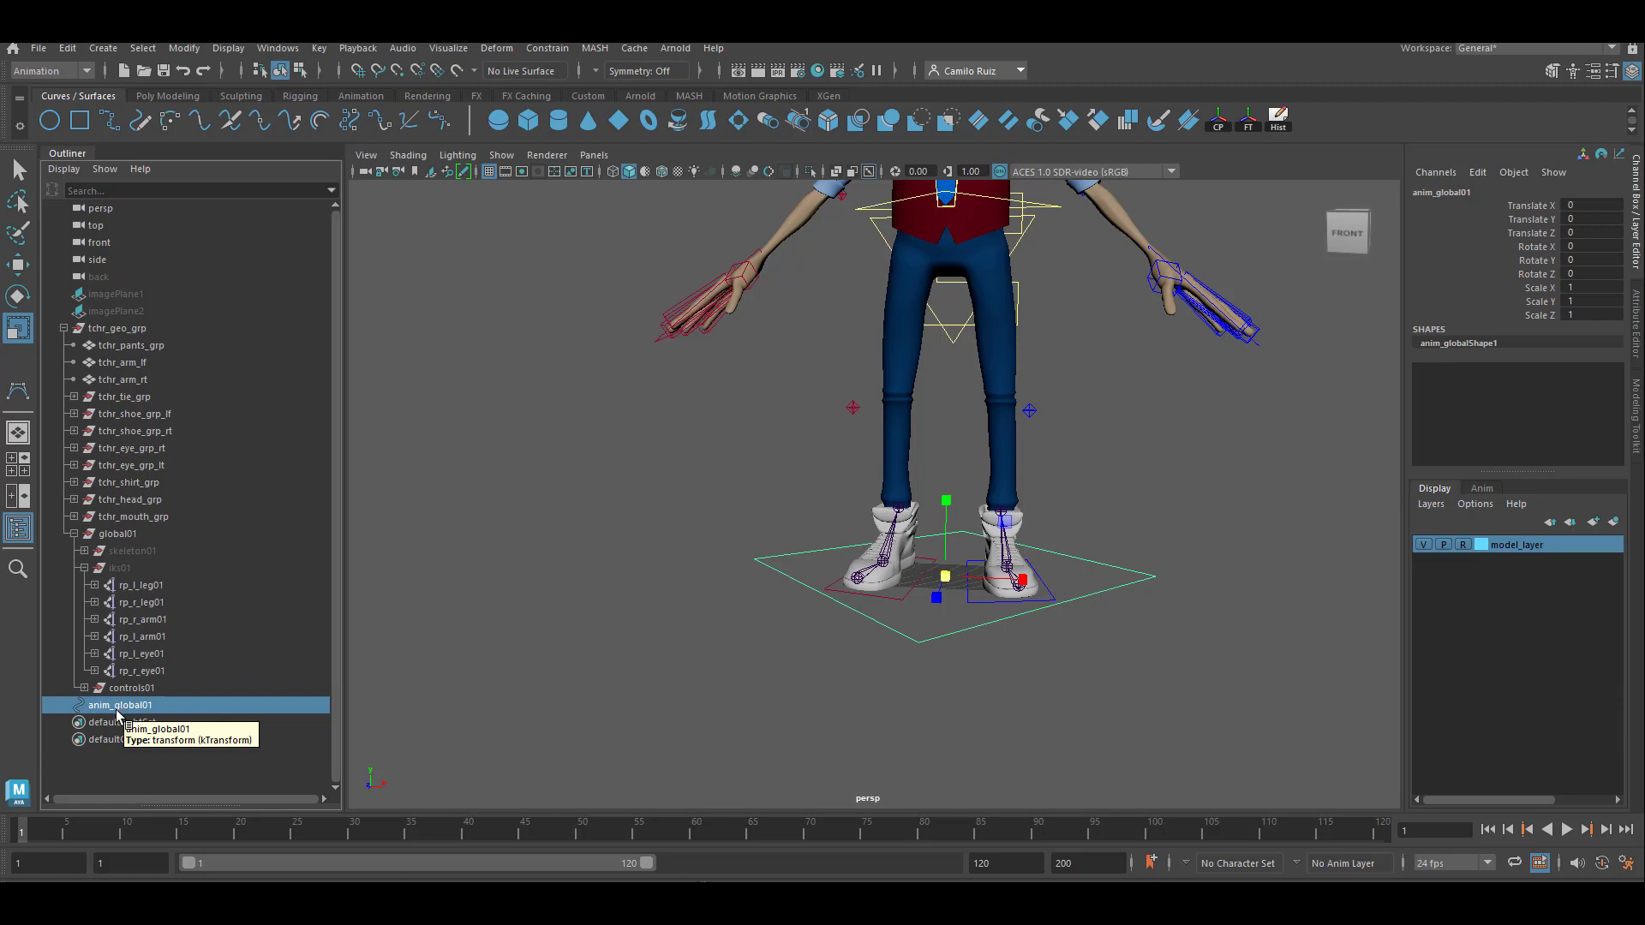
Step: Parent global01 under anim_global01 inside tchr_geo_grp and enable drawing overrides on its shape
click(120, 327)
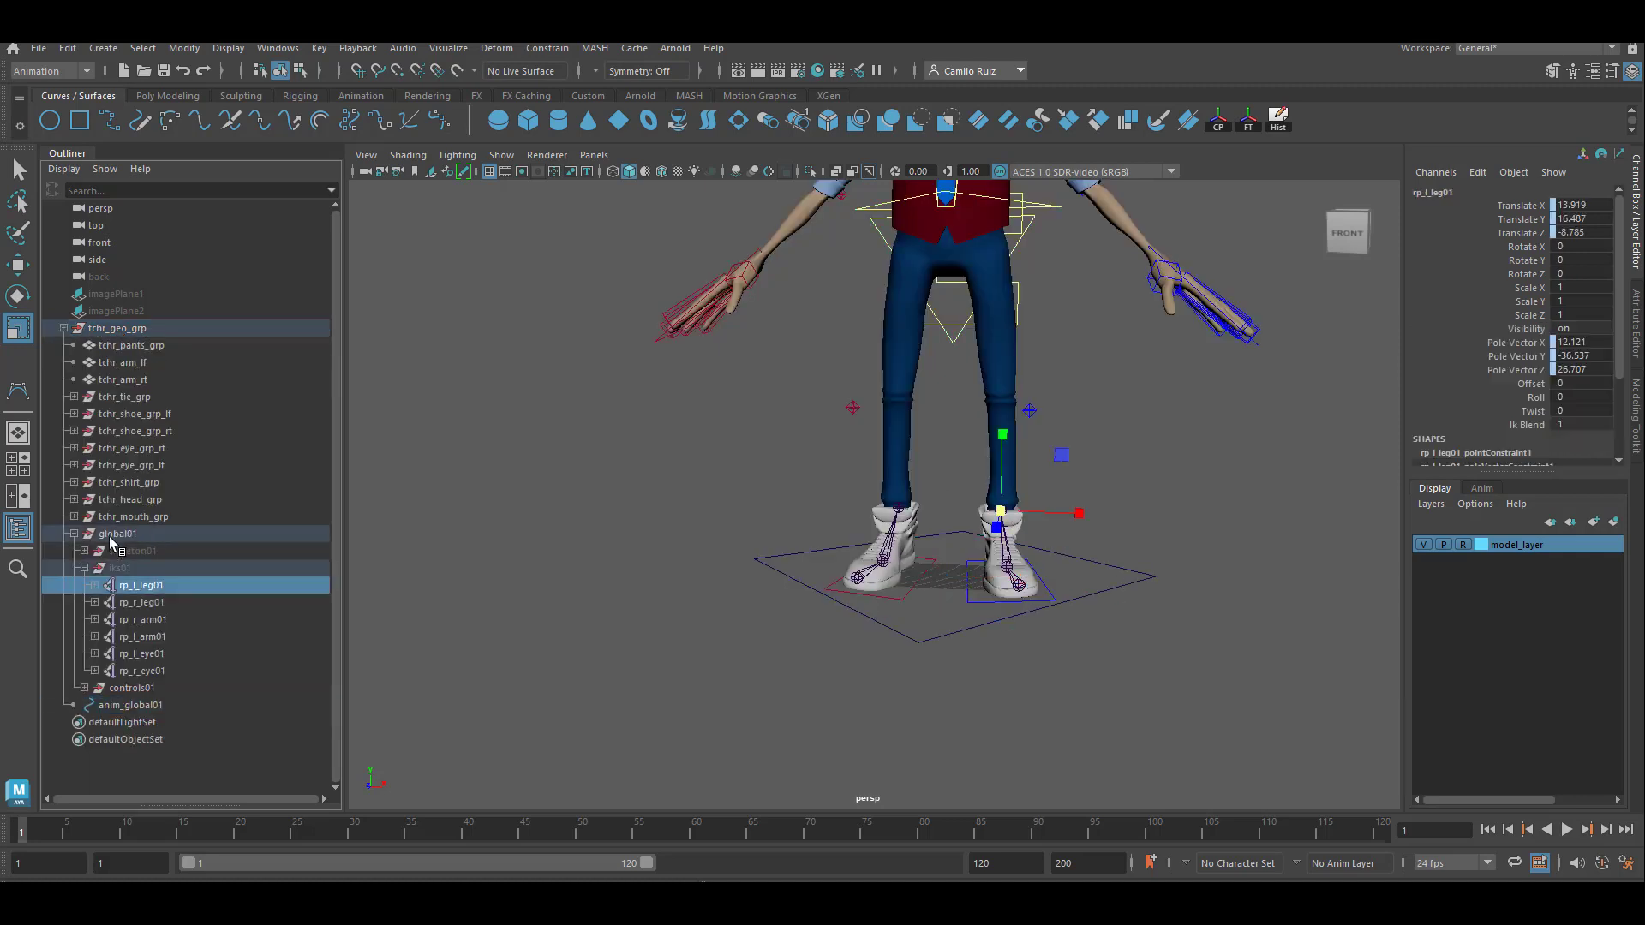
click(118, 532)
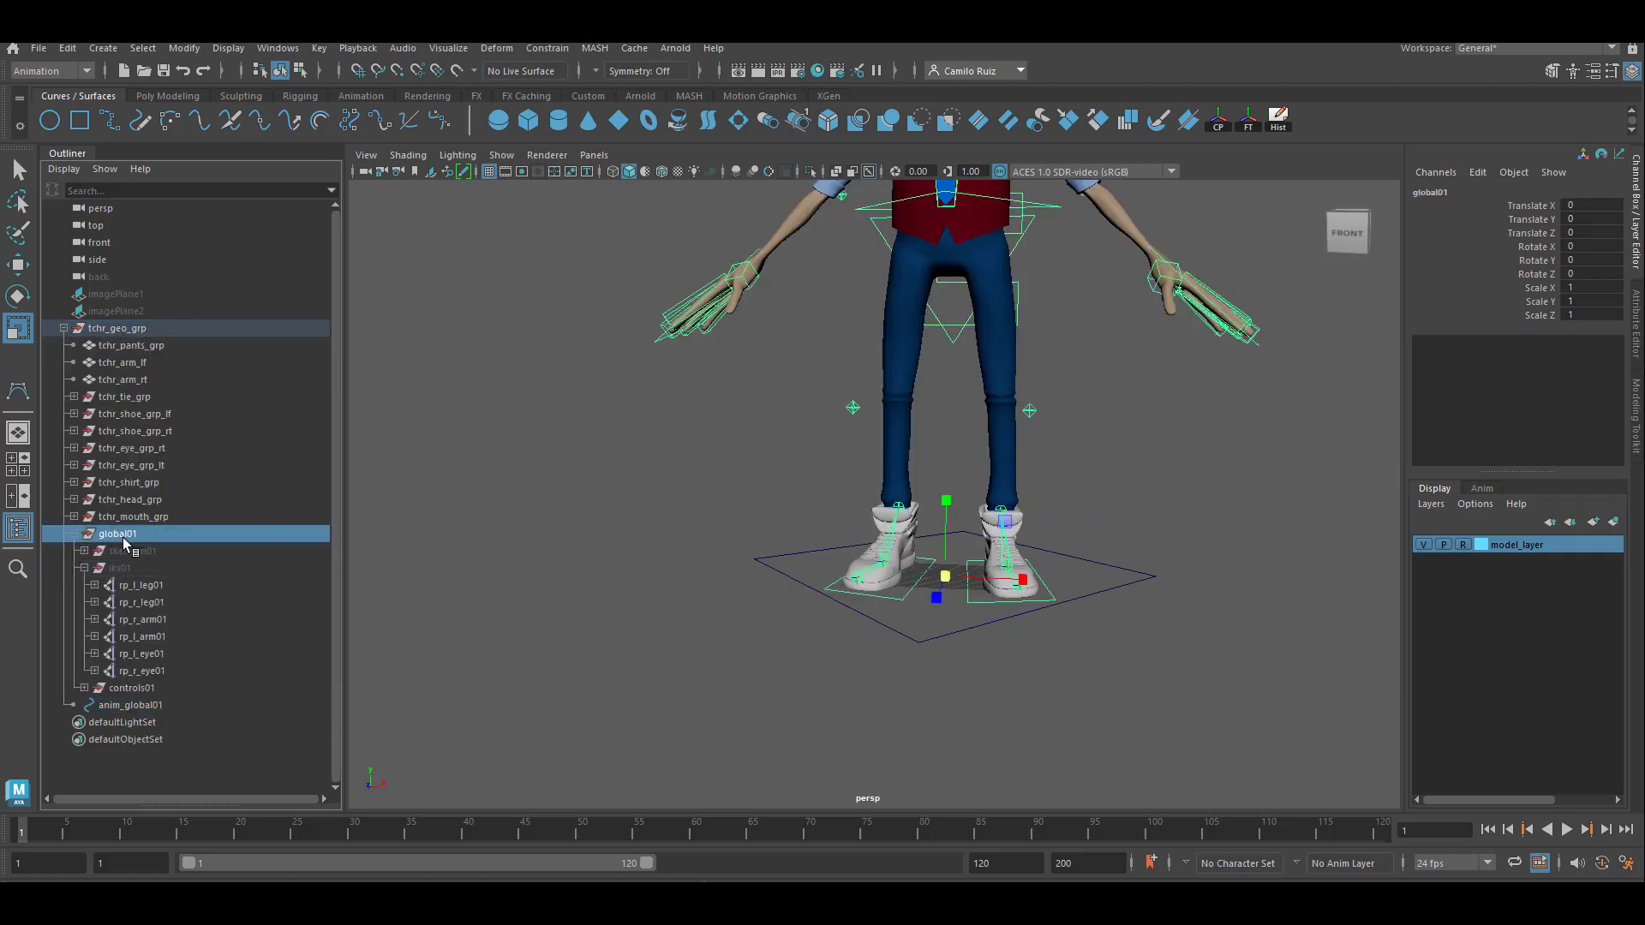
click(128, 705)
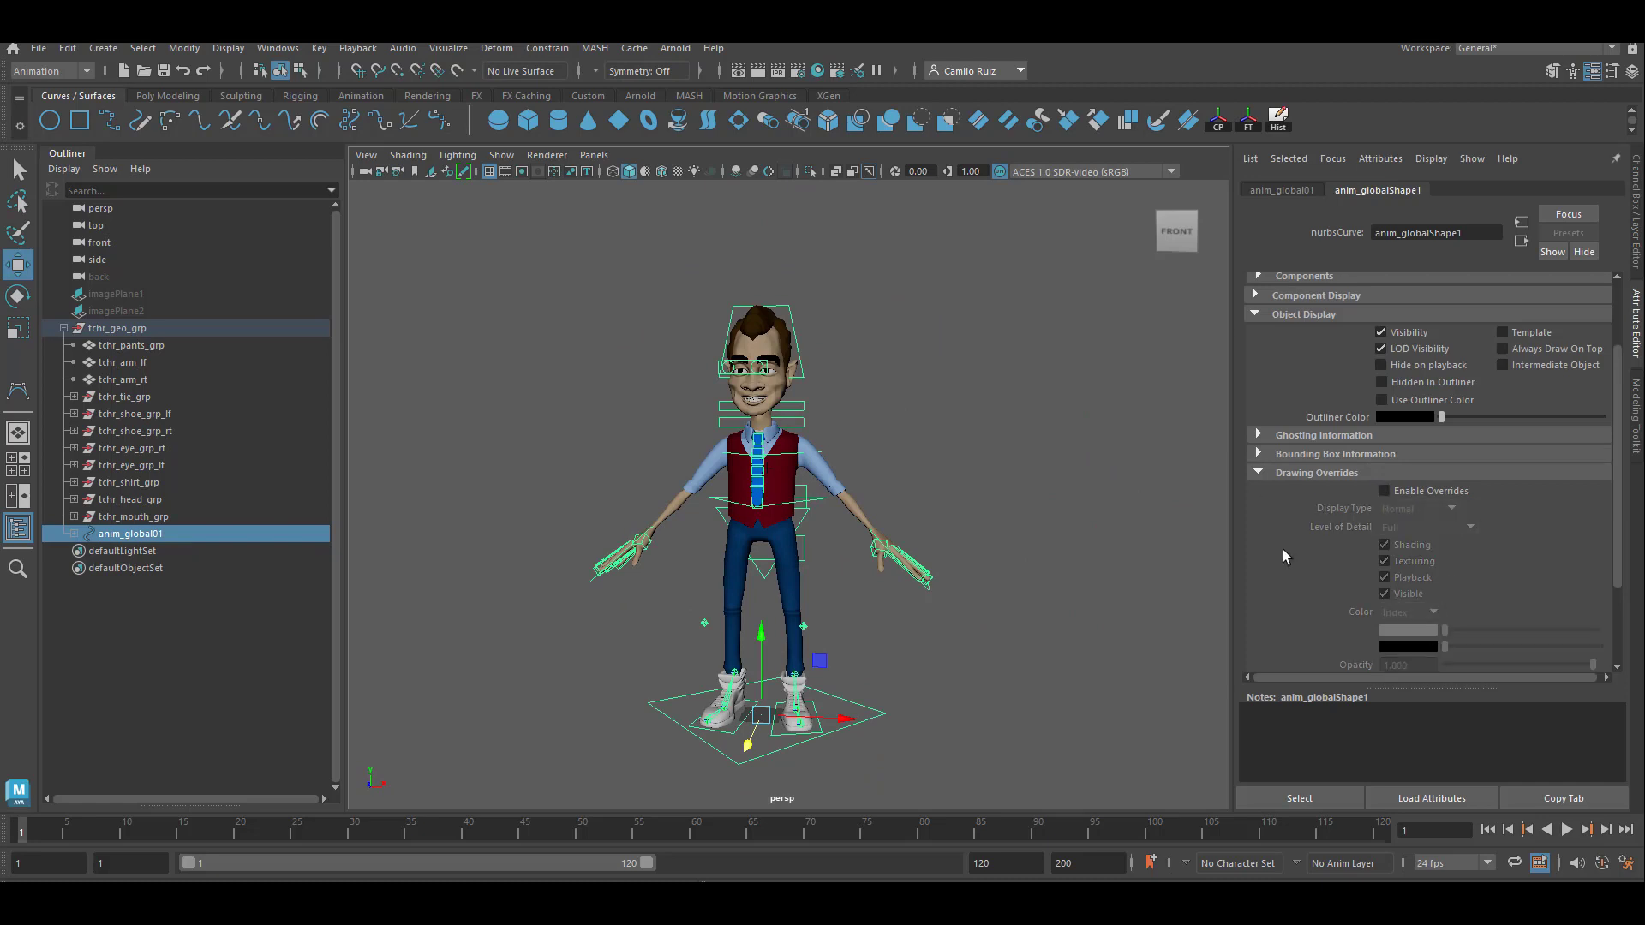
click(1384, 490)
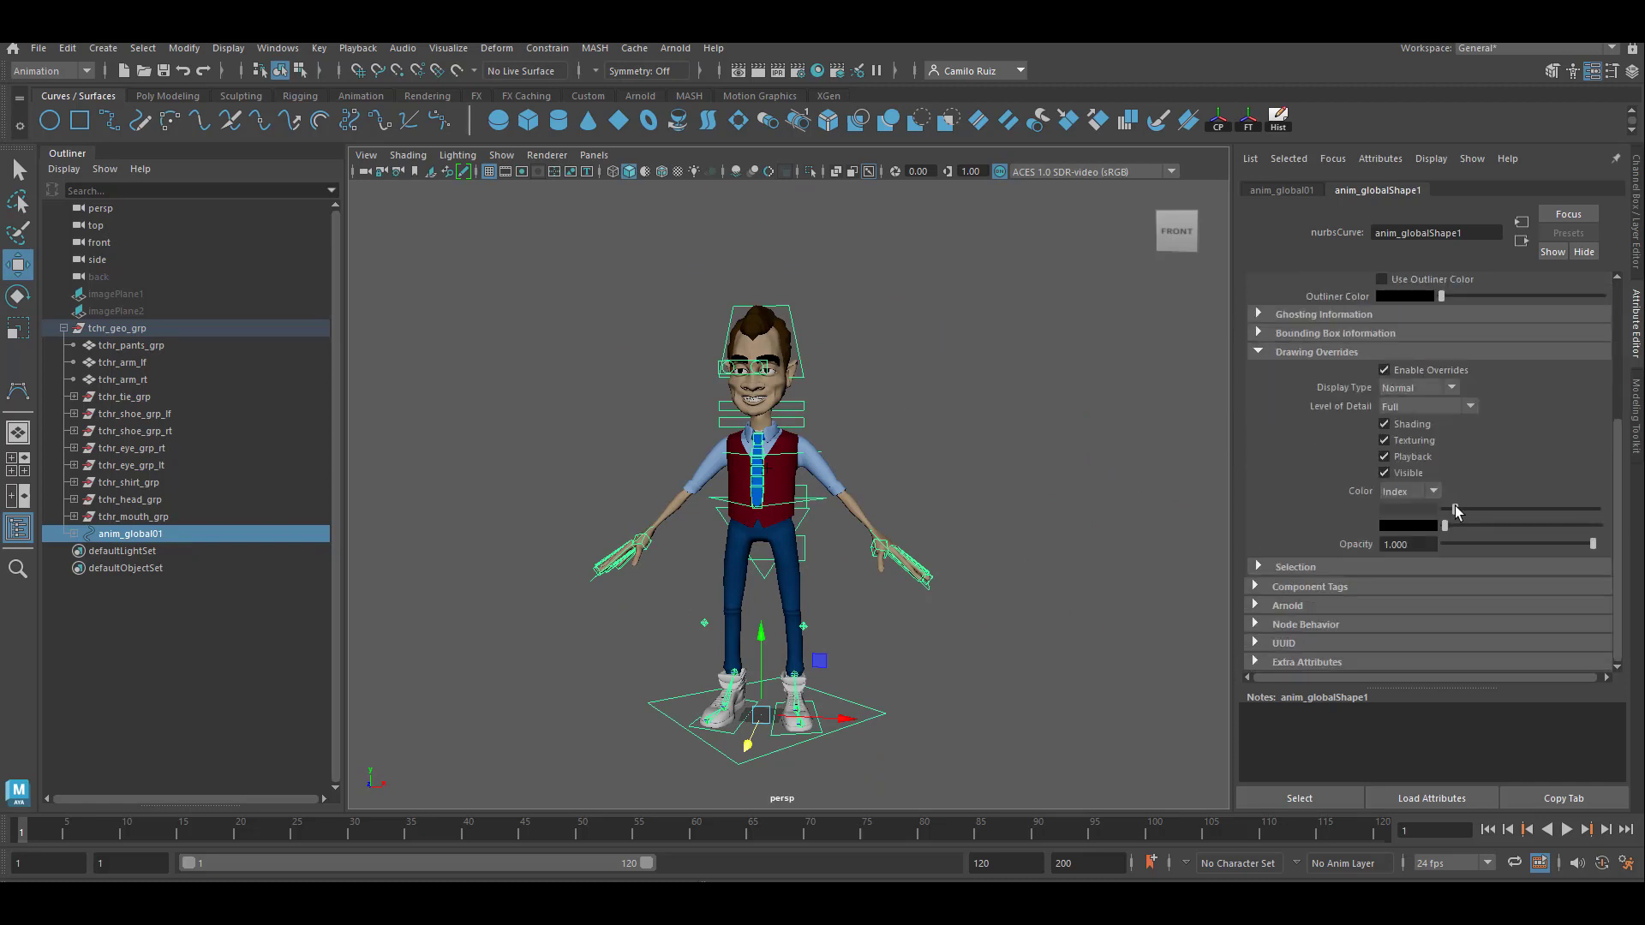